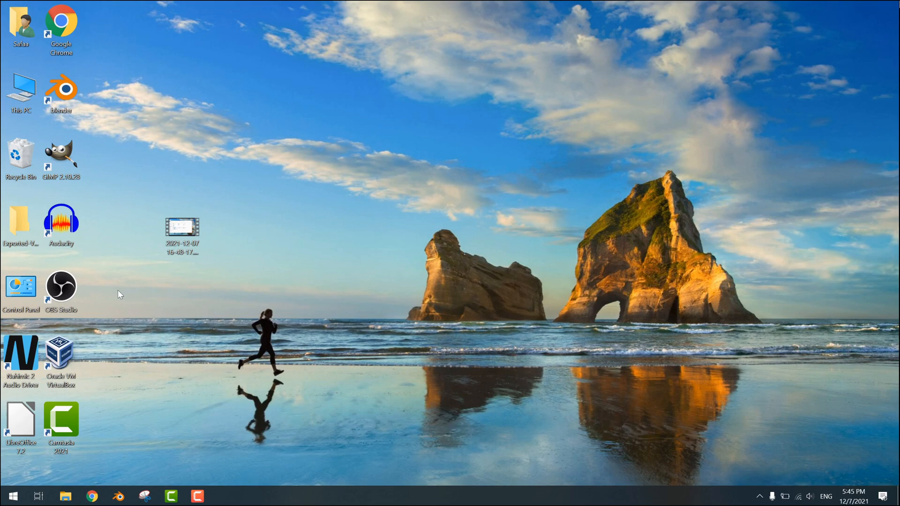
pyautogui.moveTo(69, 296)
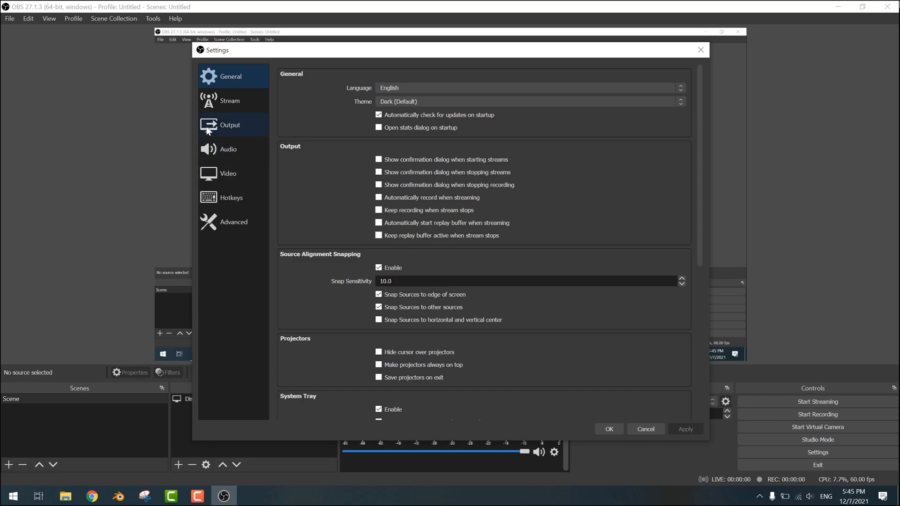
# Step: Show the Output settings' Recording options and open the Output Mode choices
pyautogui.click(230, 124)
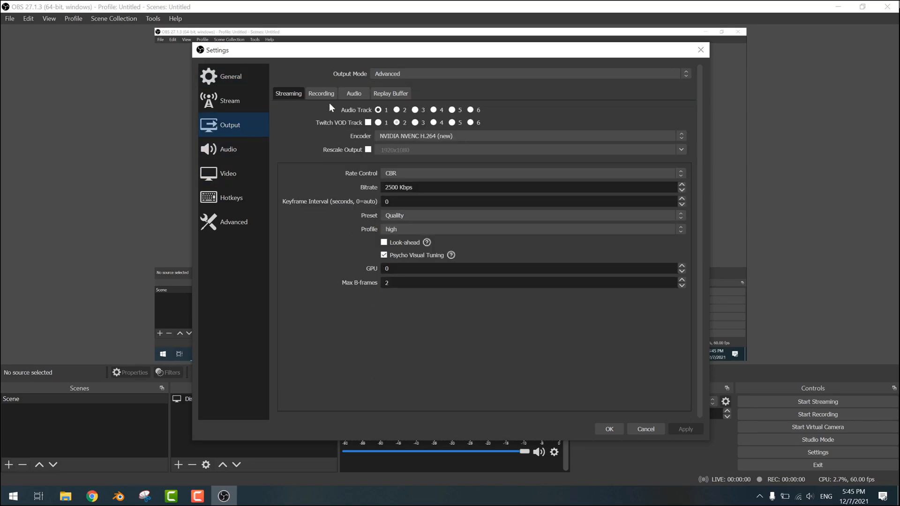
pyautogui.click(321, 93)
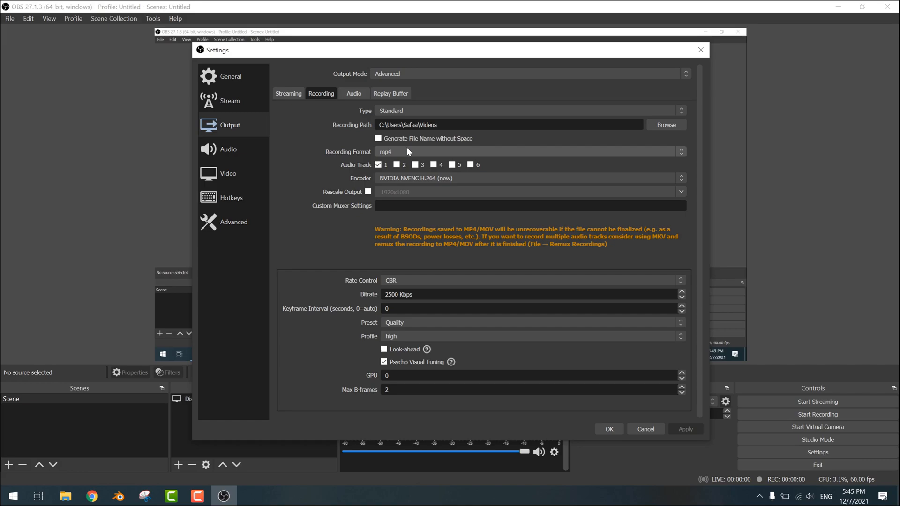
pyautogui.click(528, 73)
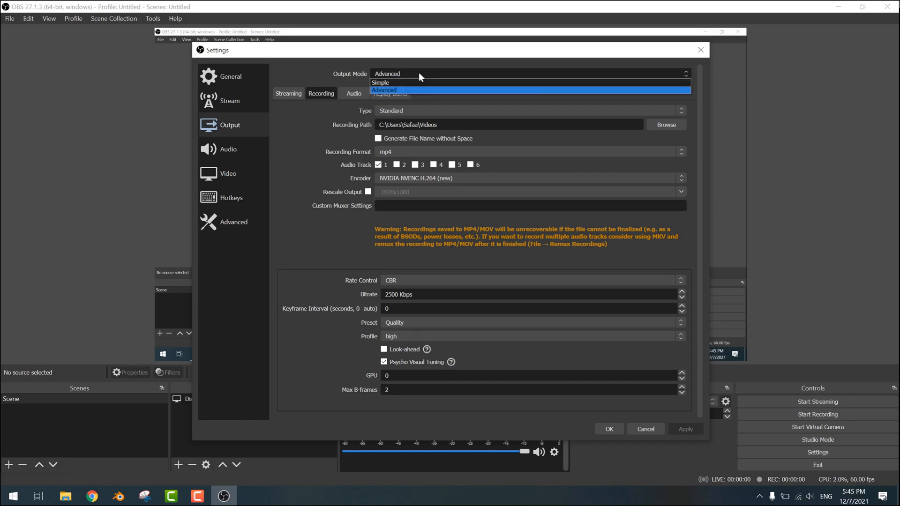
pyautogui.moveTo(390, 83)
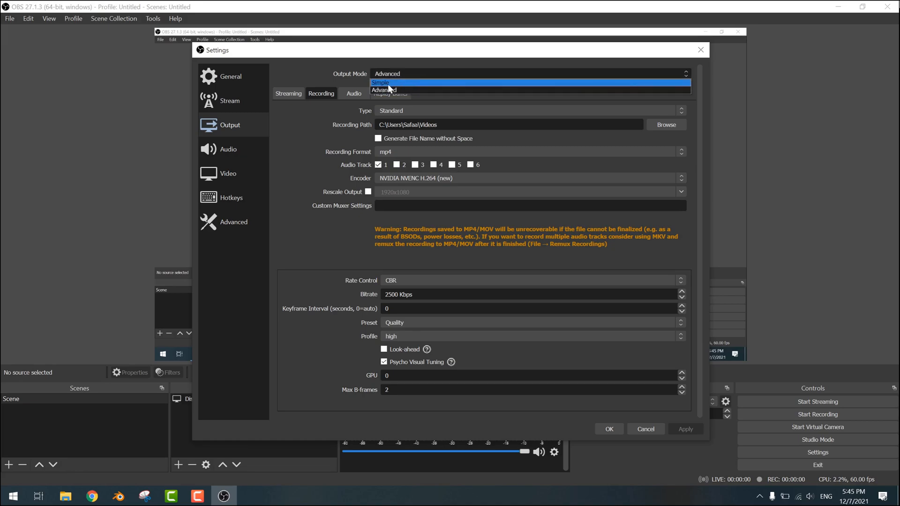
# Step: Switch Output Mode to Simple and set the recording format to mkv
pyautogui.click(381, 82)
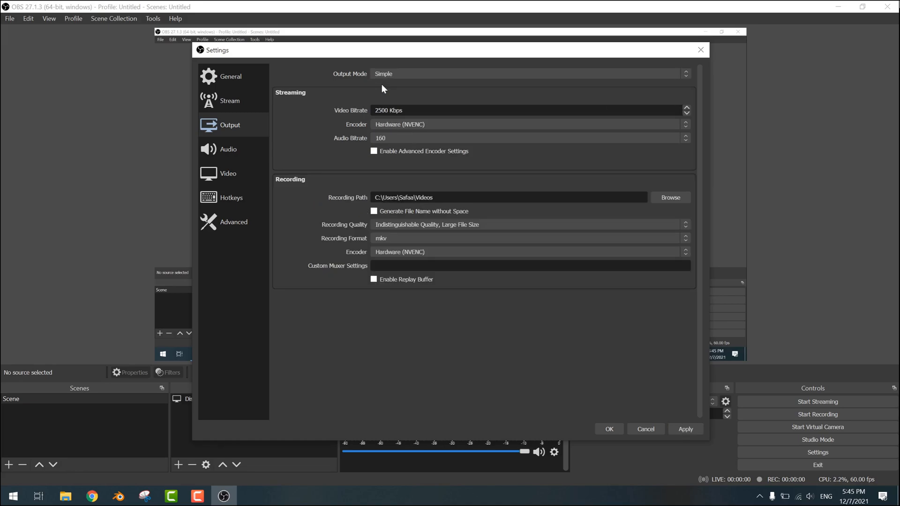
pyautogui.moveTo(291, 186)
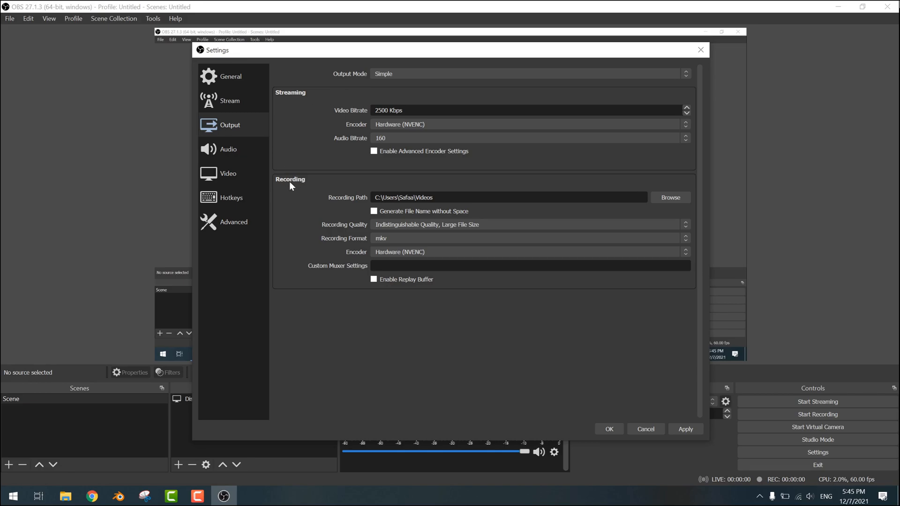
pyautogui.moveTo(309, 247)
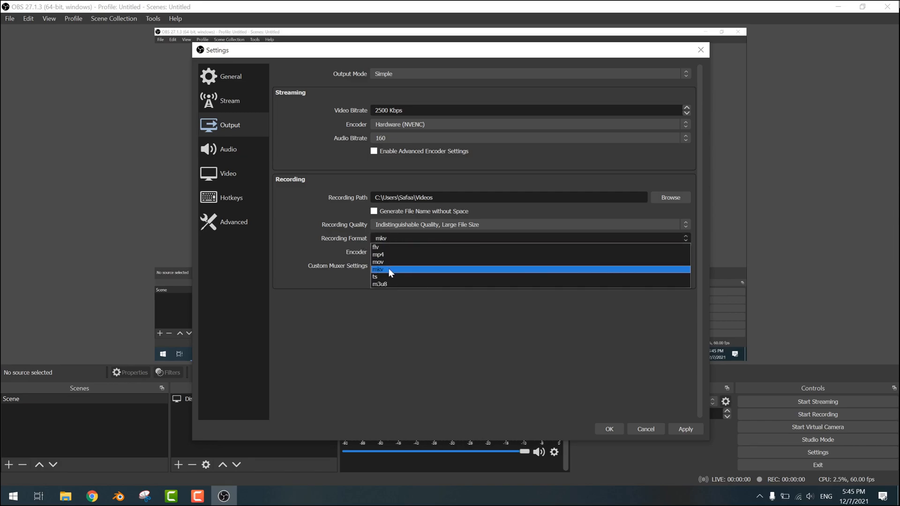
pyautogui.click(389, 269)
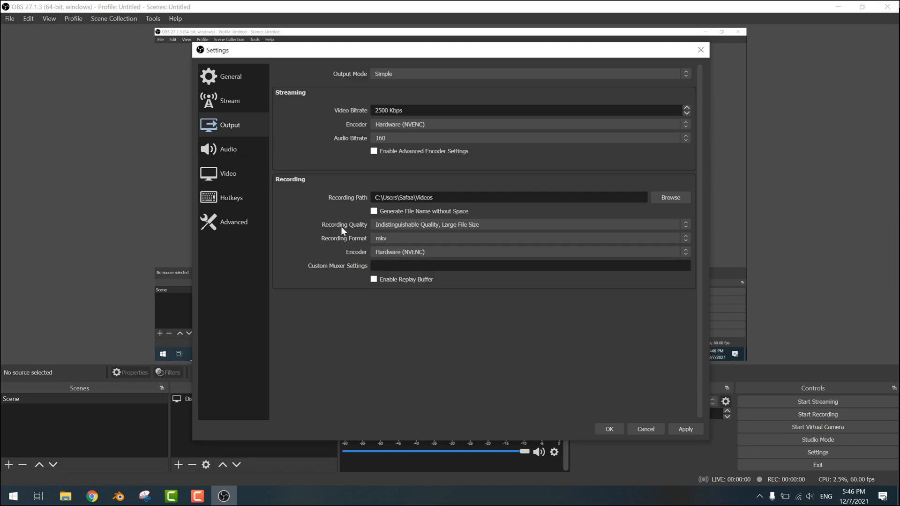